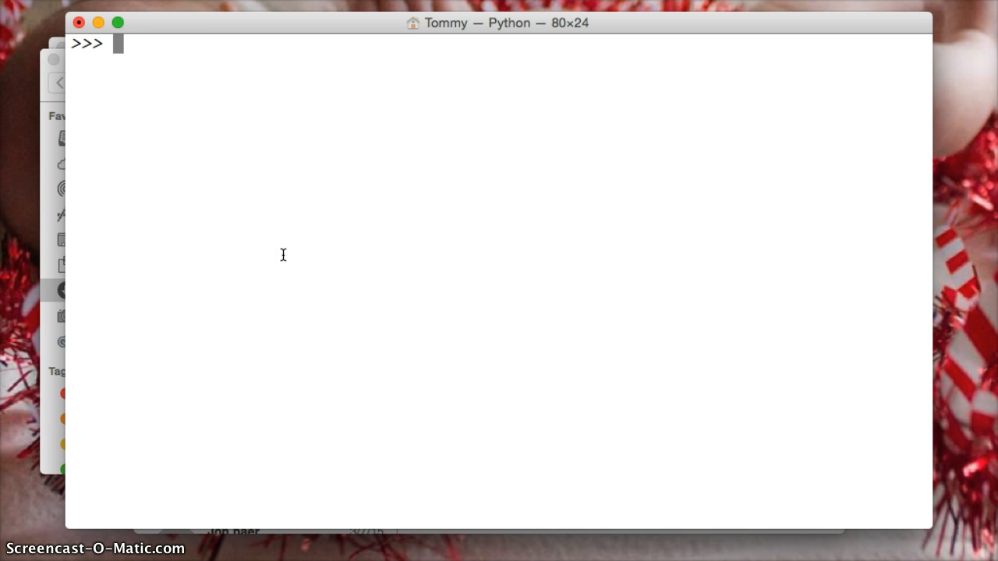
Step: Import the gc garbage-collector module at the >>> prompt
type("import g")
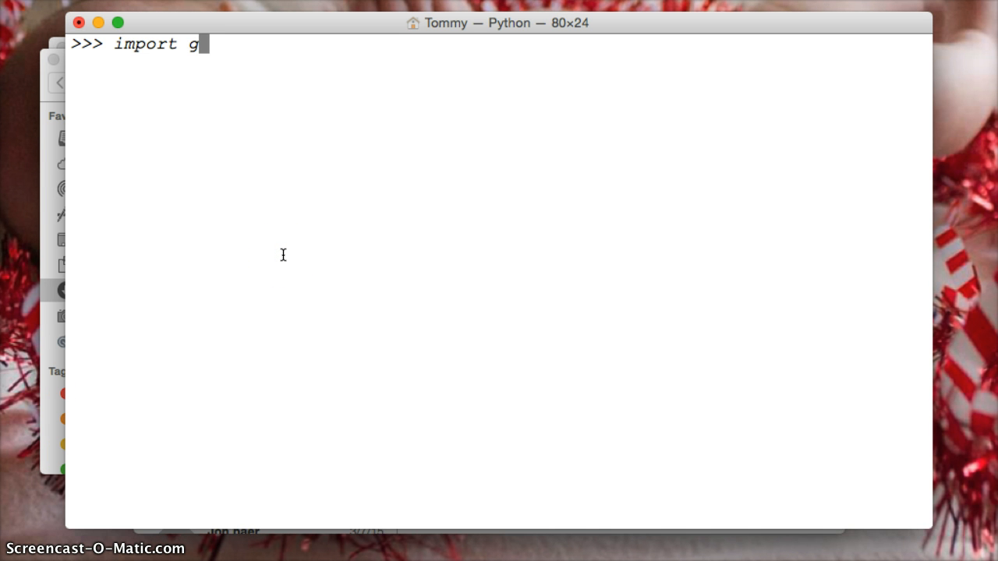
type("c")
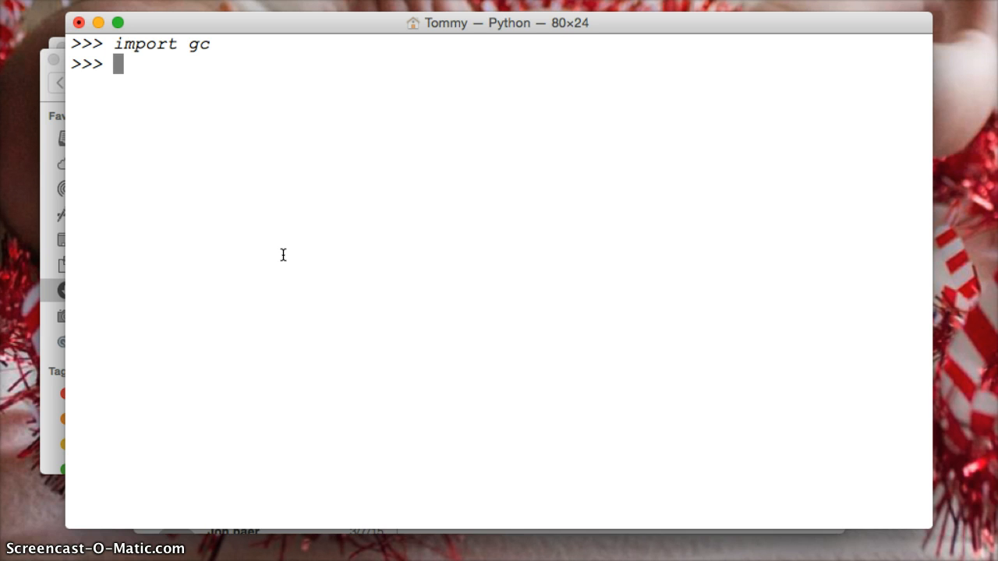
Step: Run gc.get_threshold() and get the thresholds (700, 10, 10)
type("gc.get")
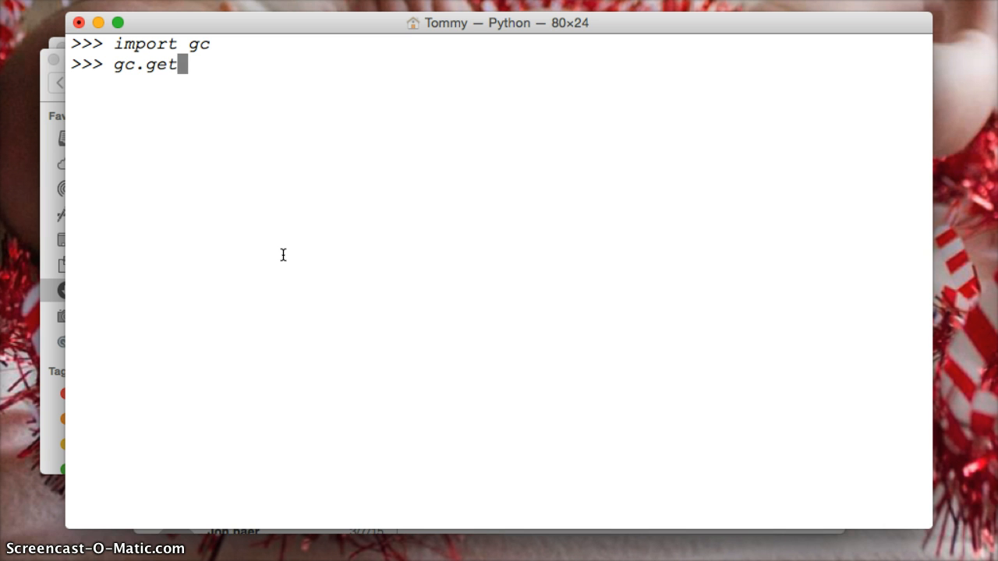
type("_thresh")
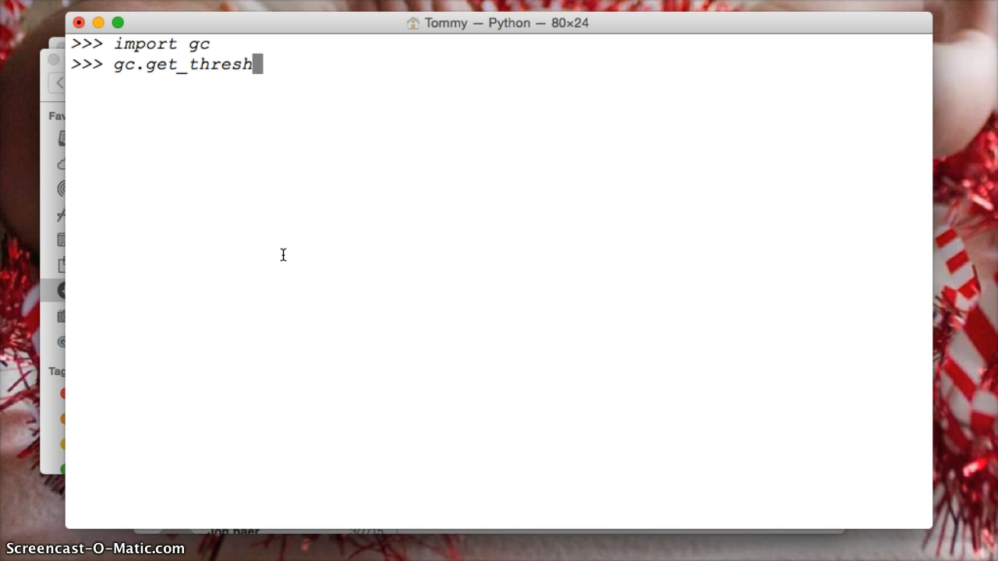
type("old()")
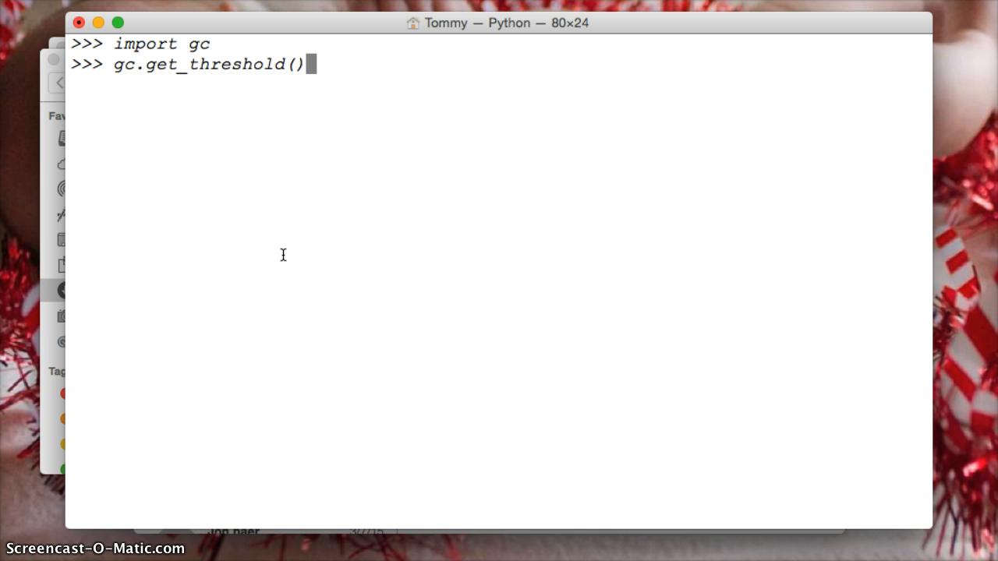
mouse_move(340, 70)
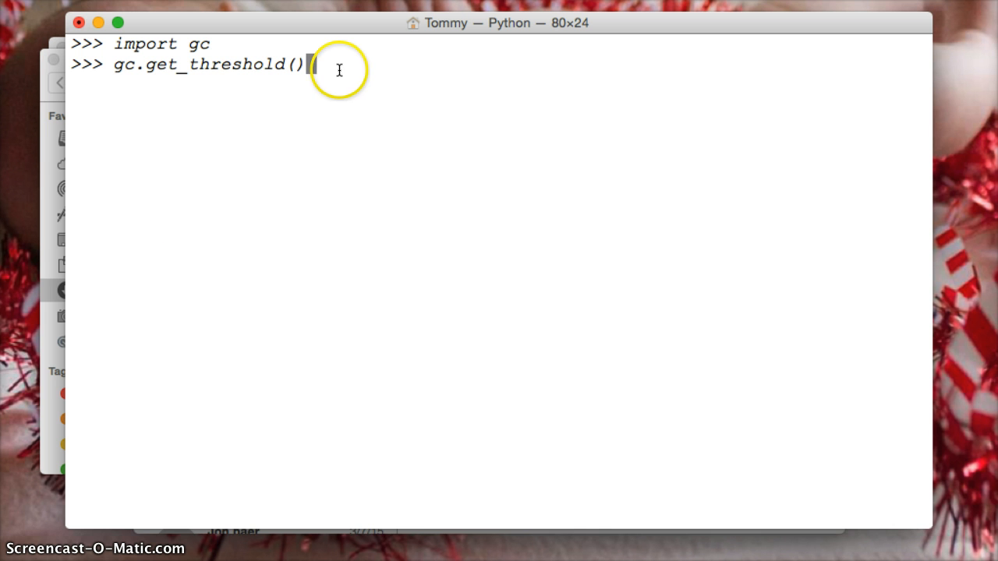
key("Return")
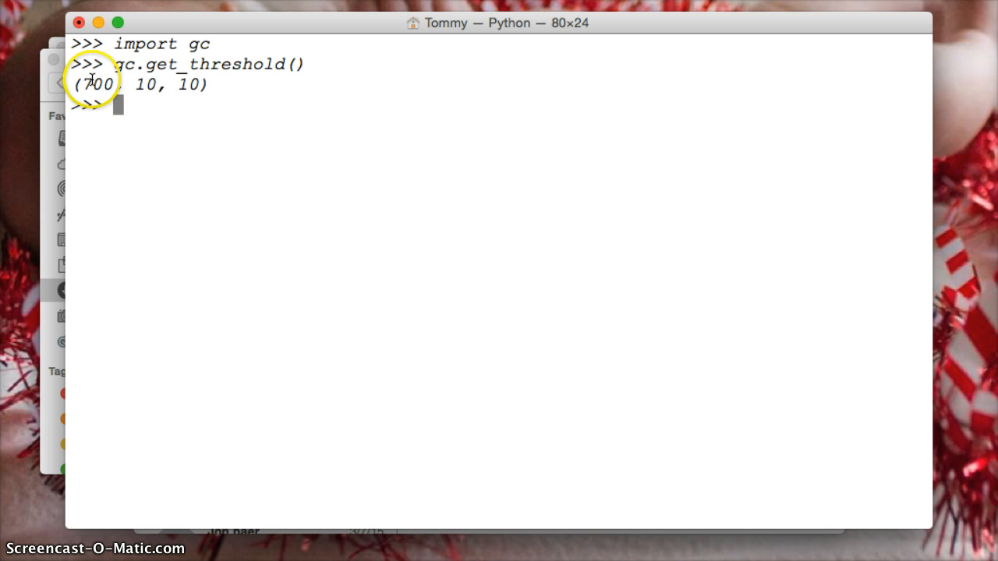
mouse_move(195, 89)
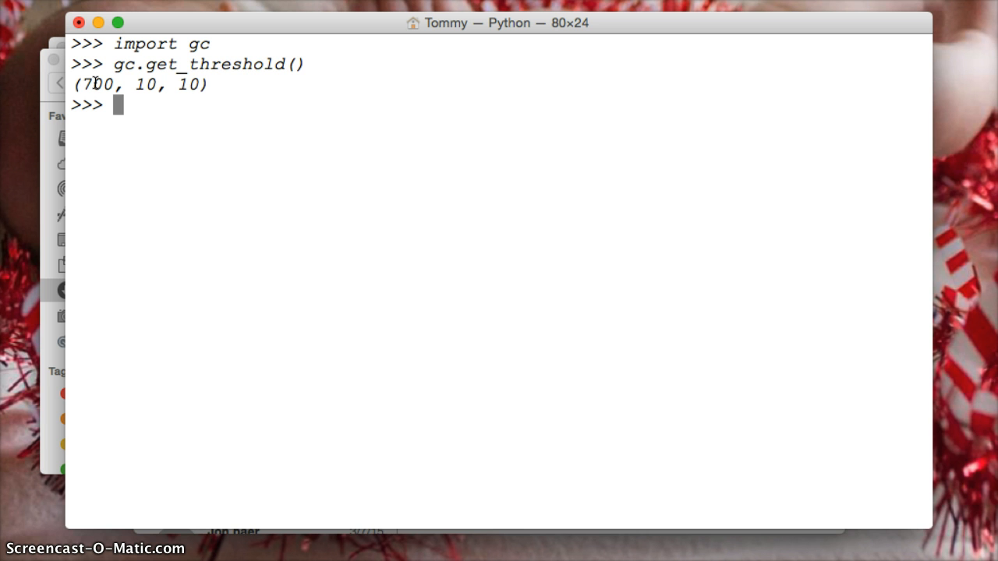
mouse_move(128, 106)
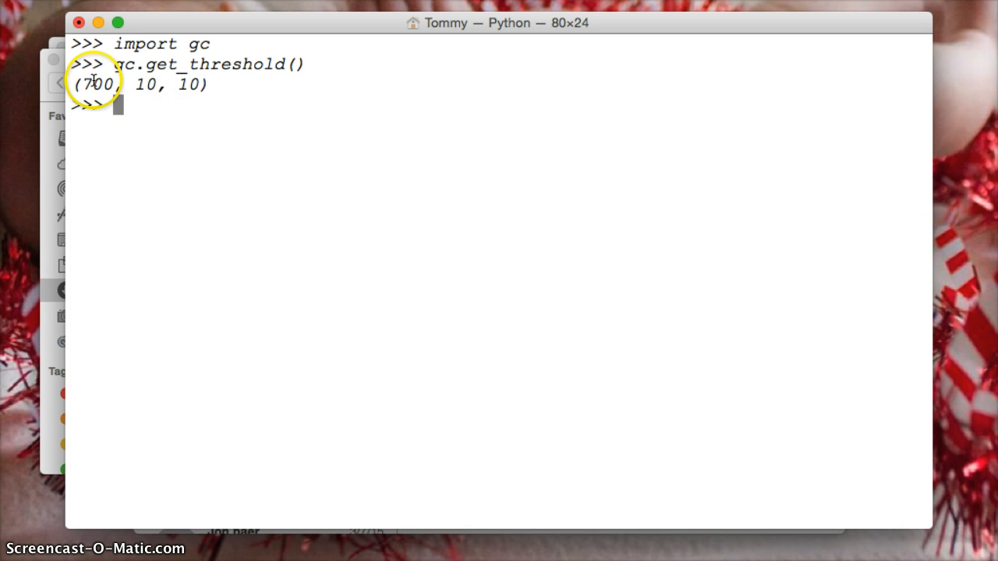
mouse_move(169, 103)
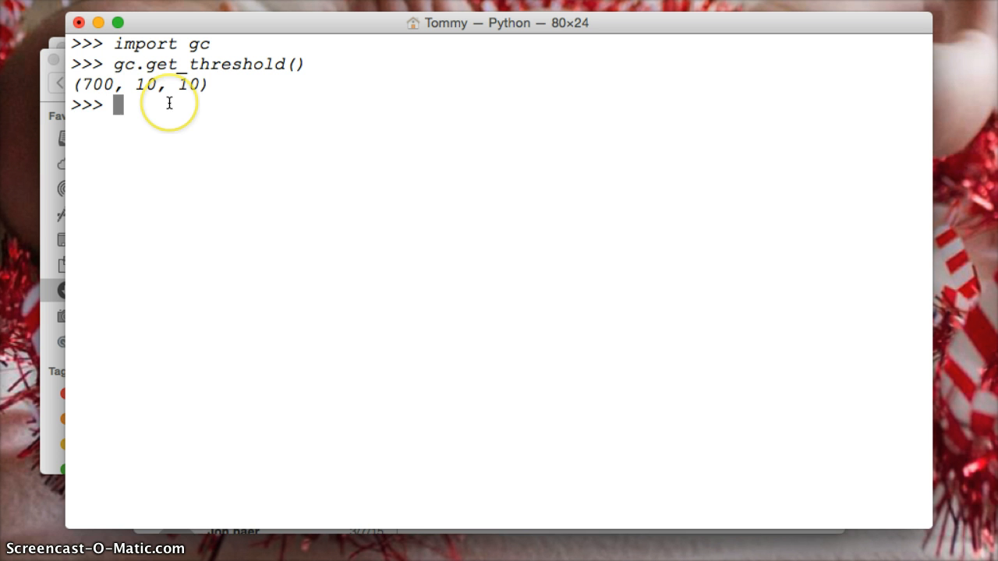
mouse_move(99, 84)
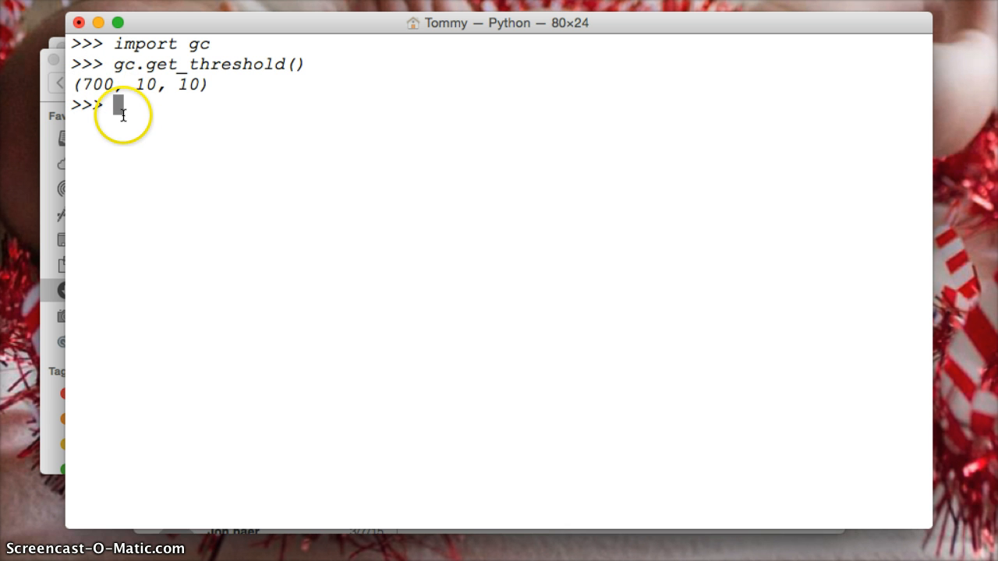
mouse_move(91, 78)
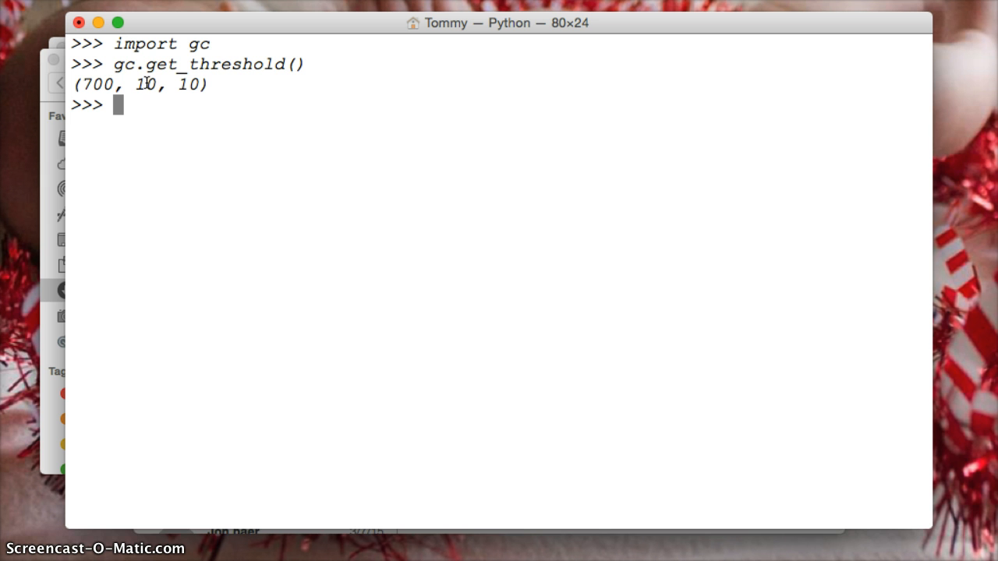
mouse_move(131, 98)
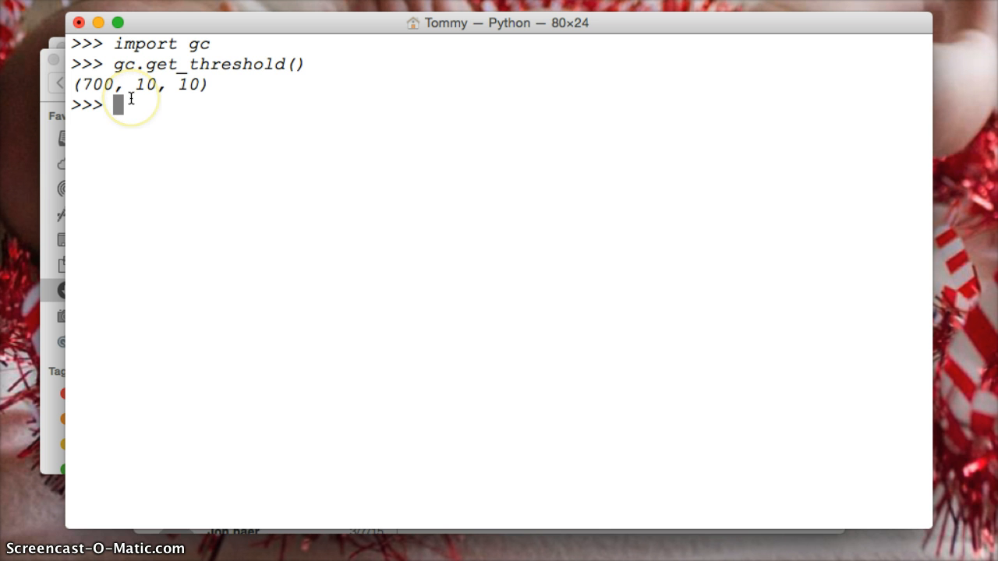
mouse_move(126, 78)
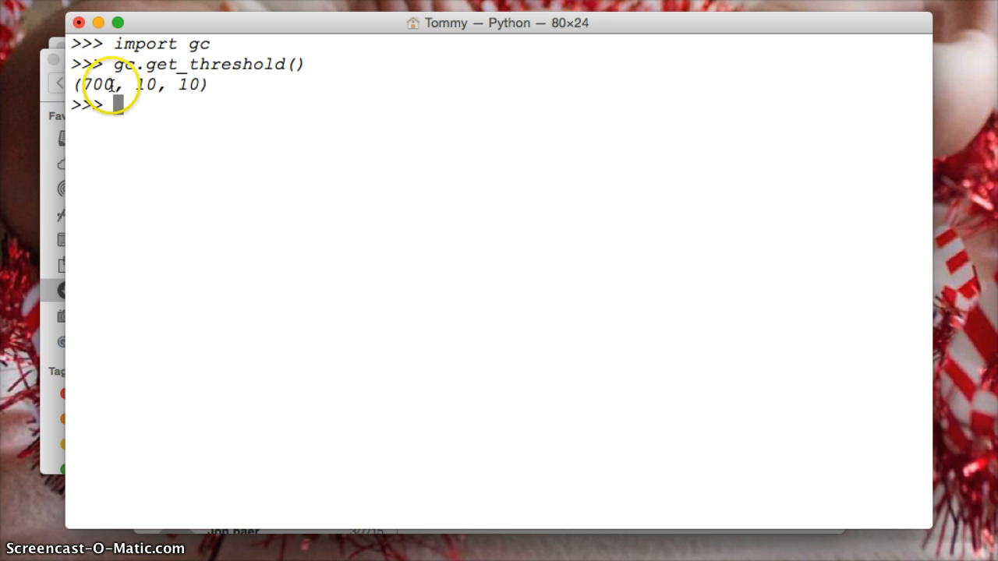
mouse_move(122, 86)
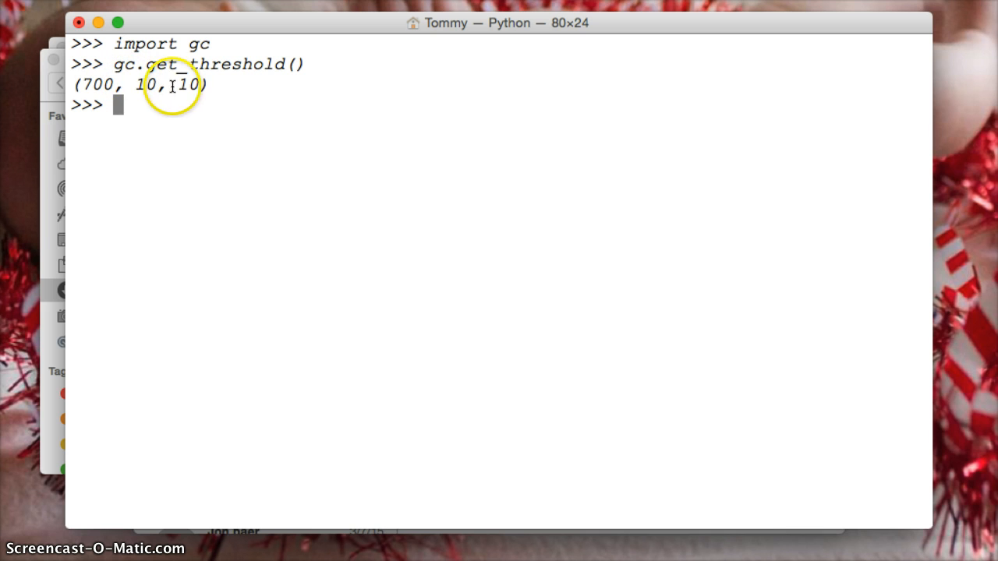
mouse_move(159, 81)
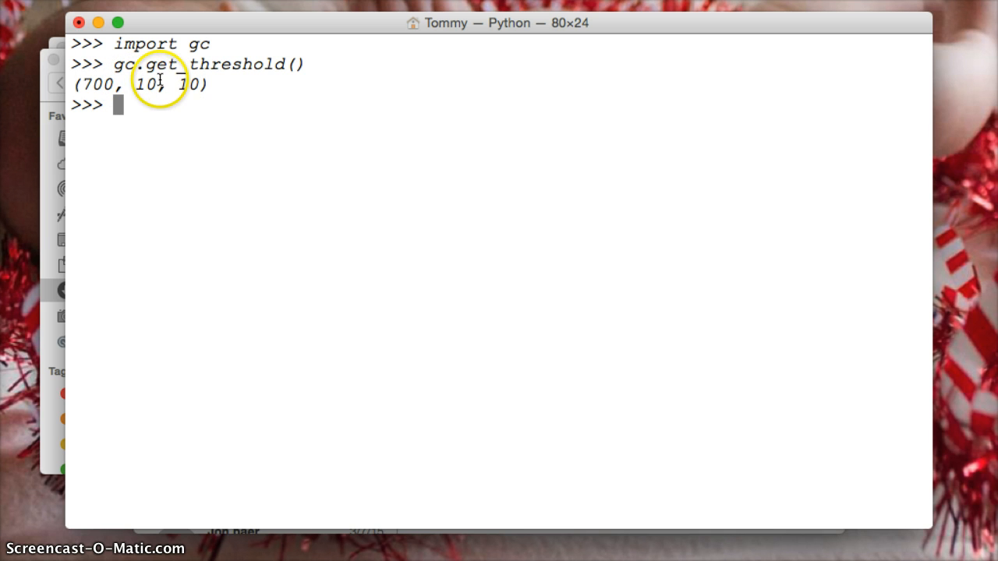
mouse_move(188, 84)
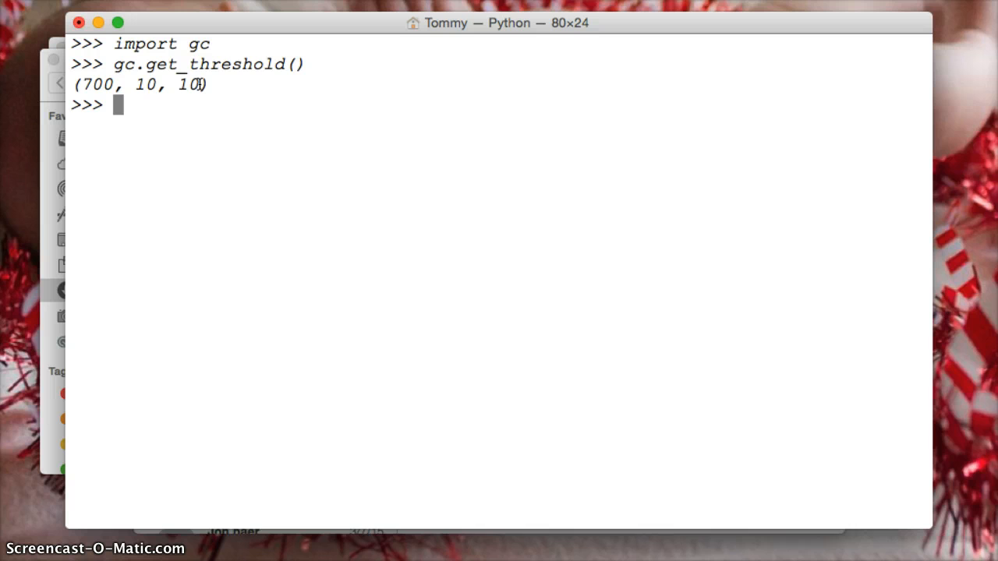
type("700")
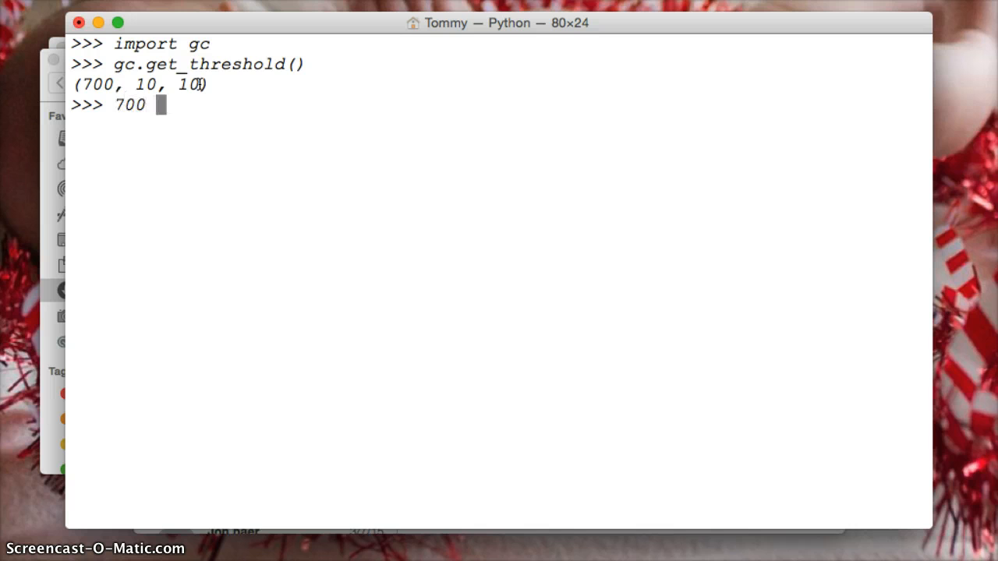
Step: Evaluate 700 * 10 * 10 to get 70000
type("* 10 *")
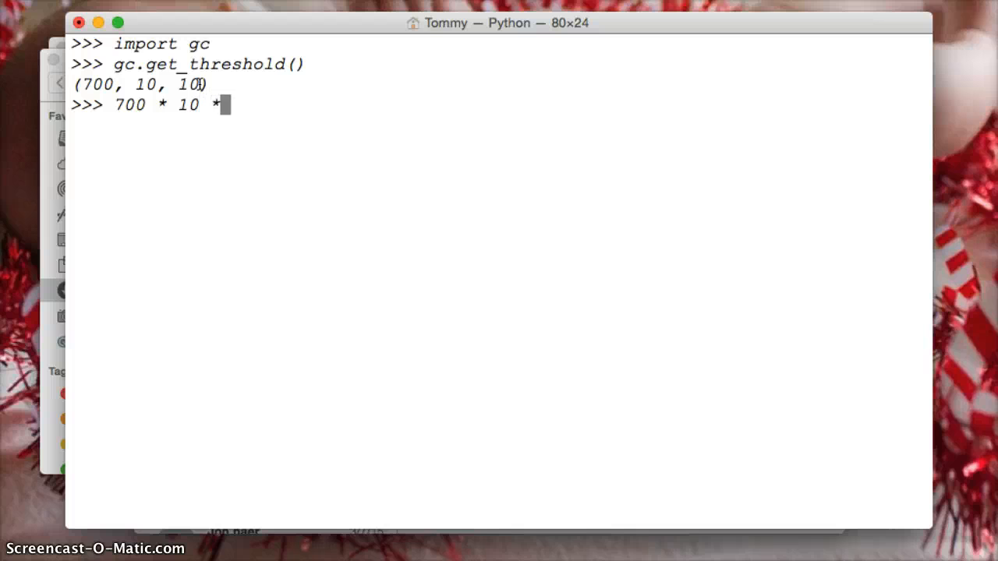
key("Return")
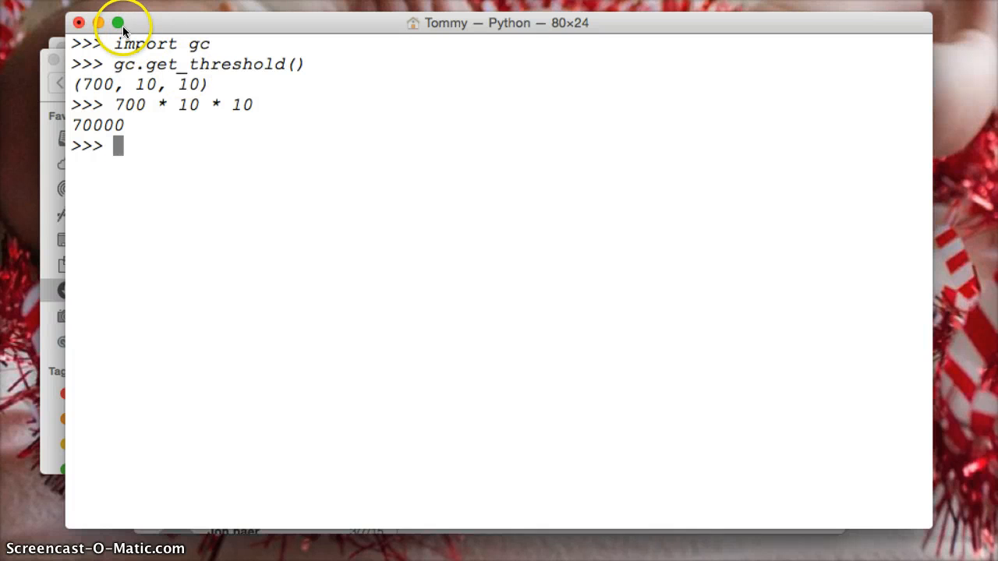
mouse_move(196, 75)
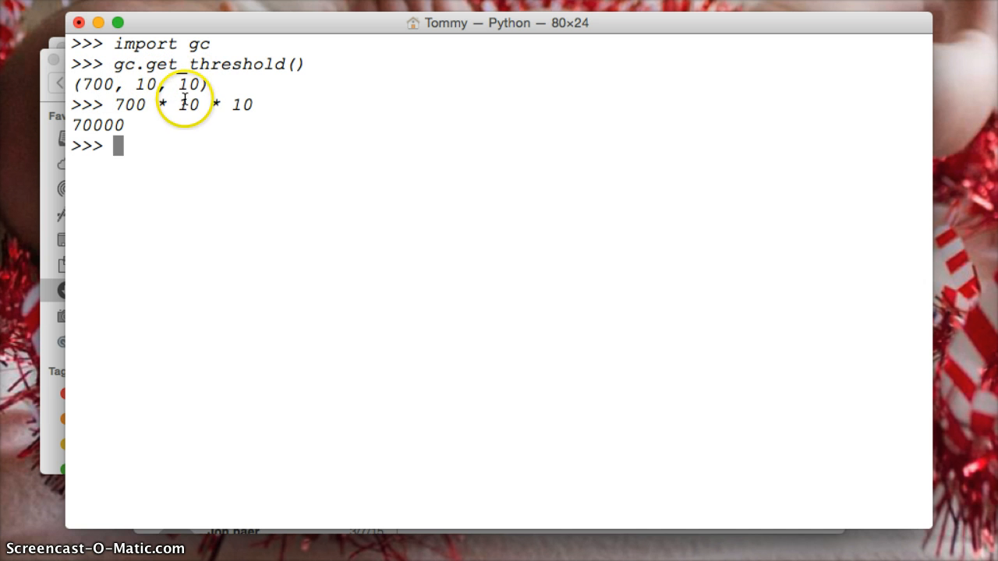
mouse_move(141, 105)
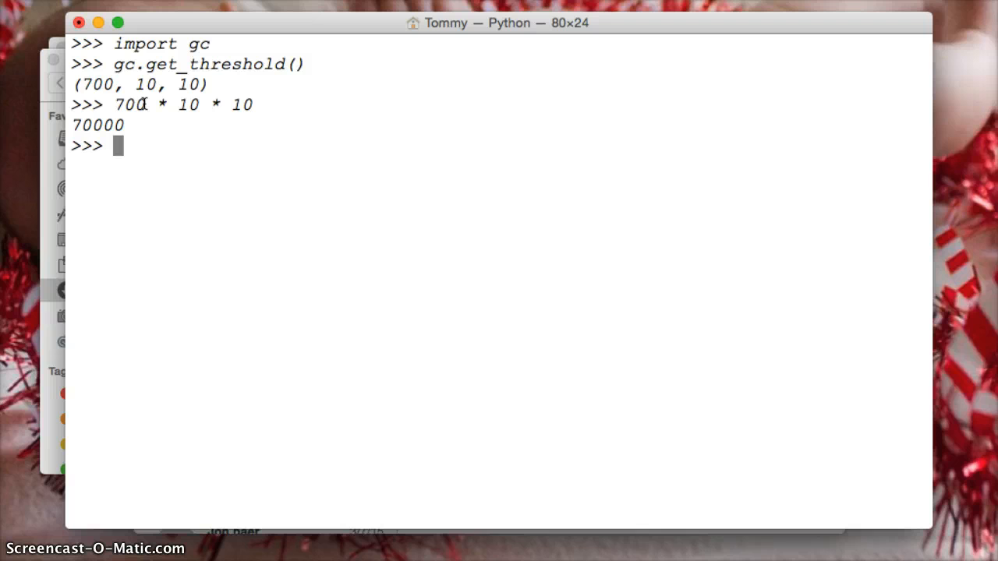
mouse_move(246, 107)
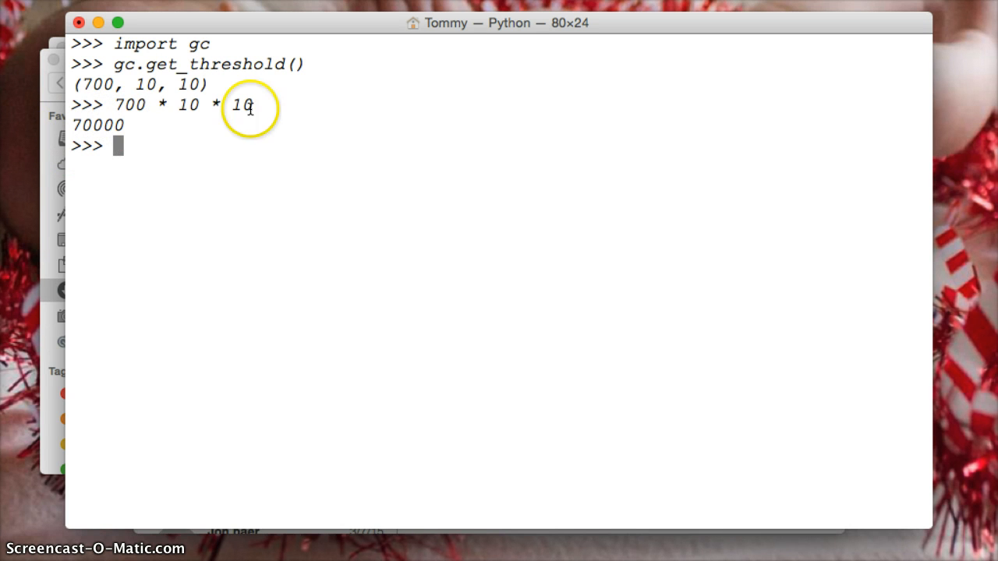
mouse_move(121, 125)
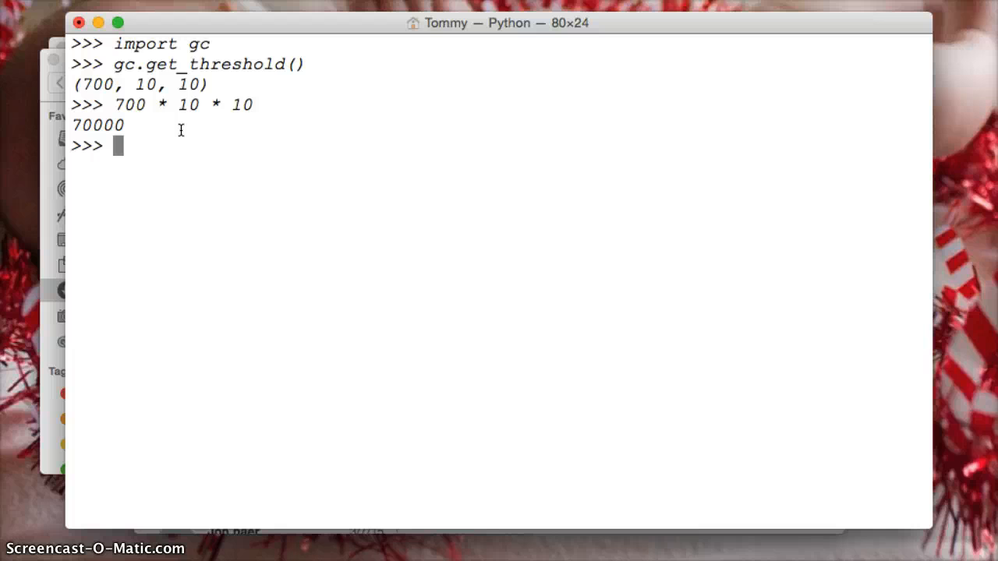
mouse_move(181, 109)
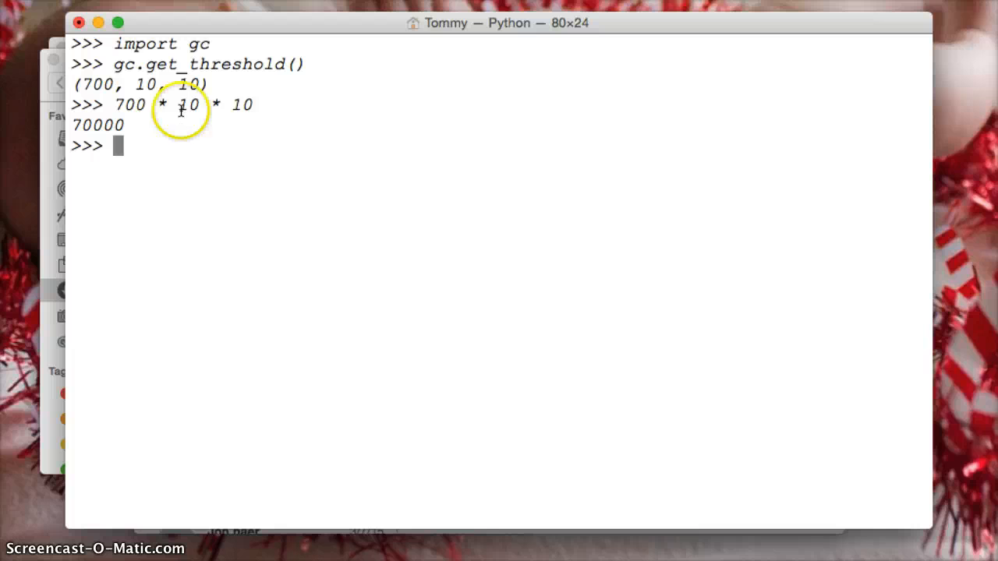
mouse_move(199, 62)
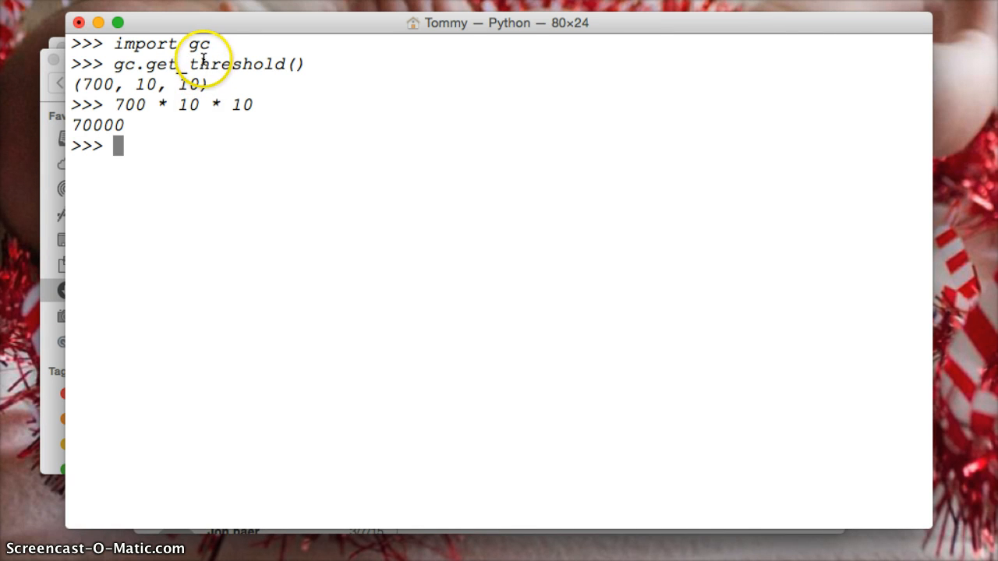